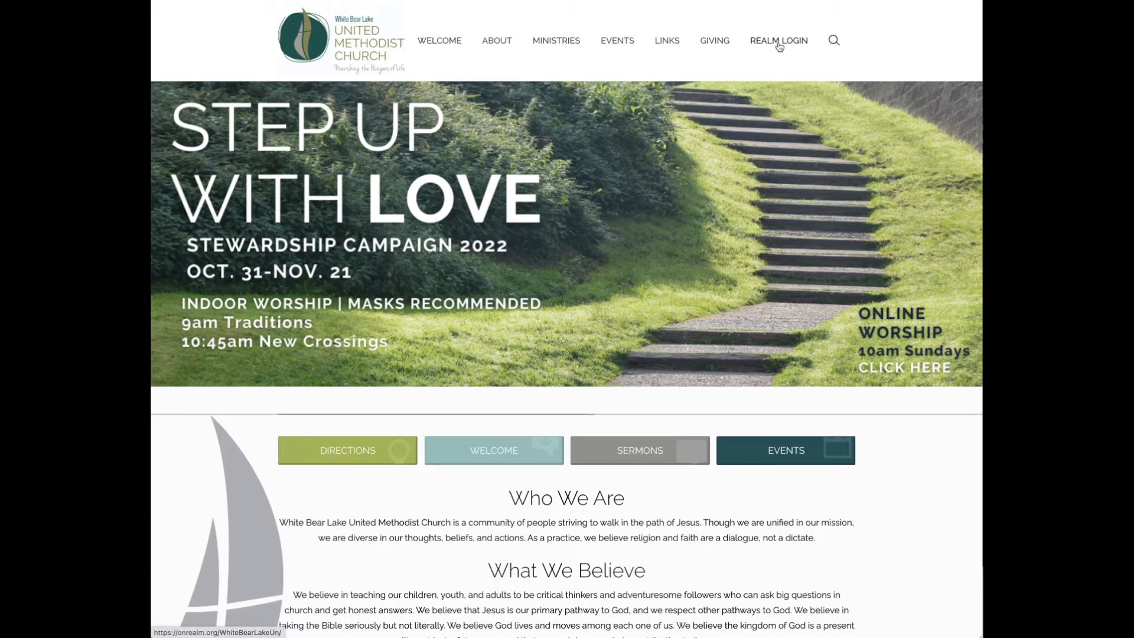
# - From the White Bear Lake UMC header, go to Realm Login and enter the saved account email
pyautogui.click(778, 41)
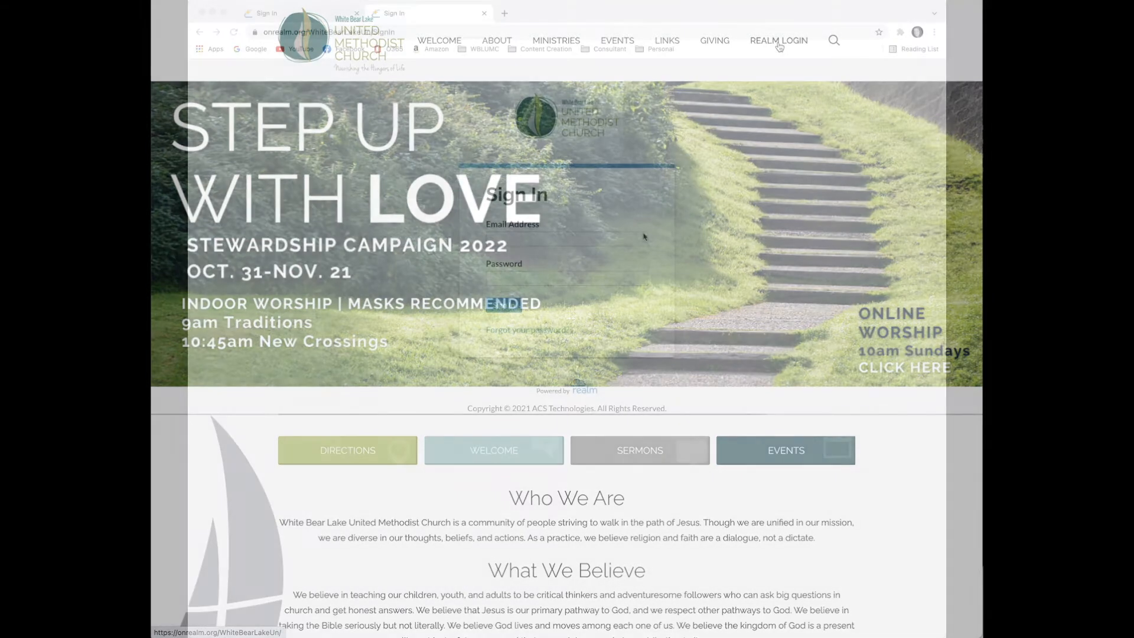
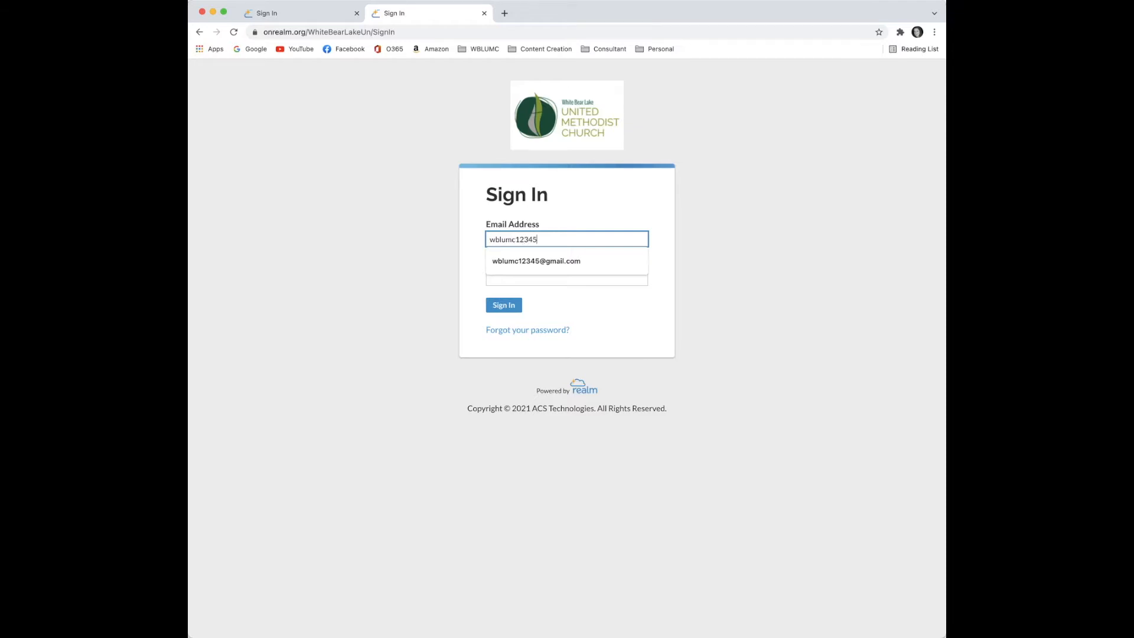
pyautogui.click(536, 261)
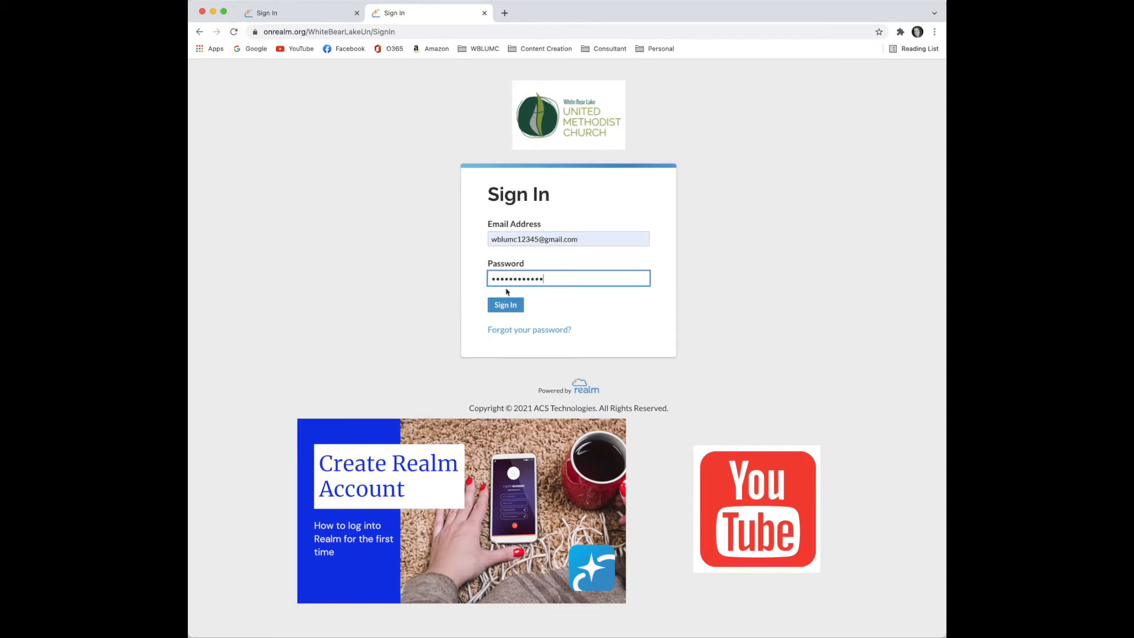
# - Sign in to Realm and go to Giving in the left sidebar
pyautogui.click(506, 305)
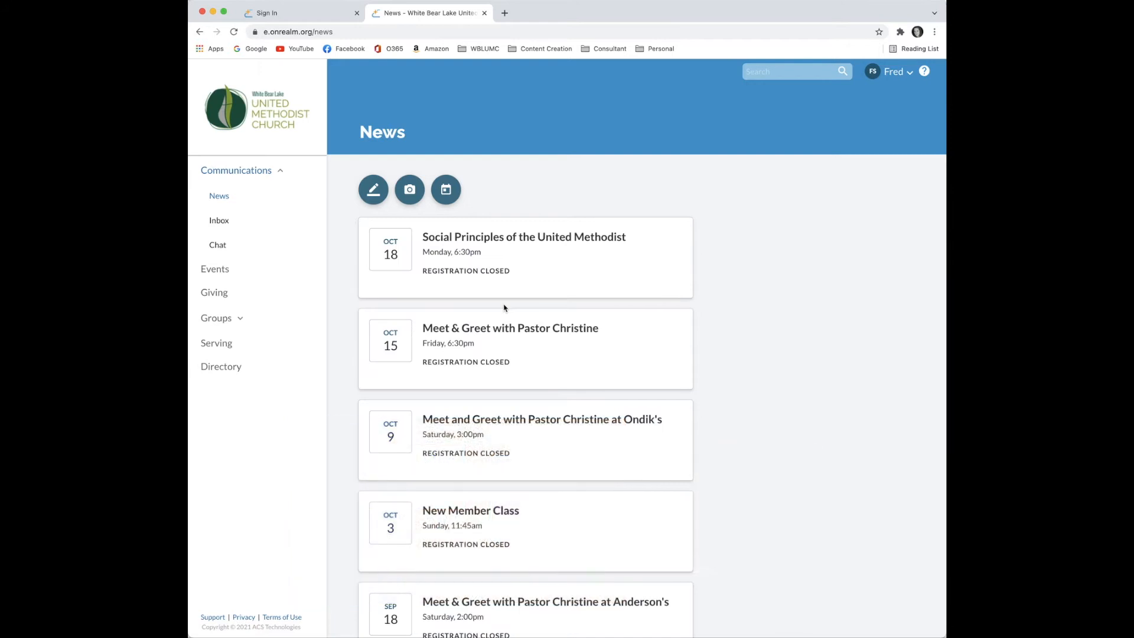
pyautogui.moveTo(374, 293)
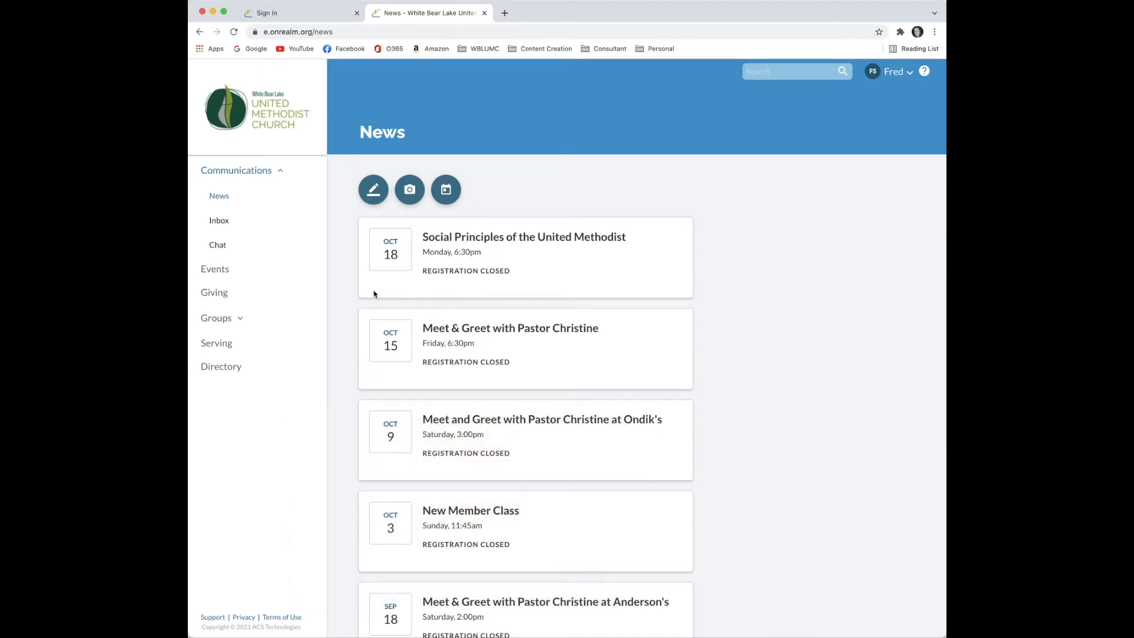
pyautogui.click(213, 292)
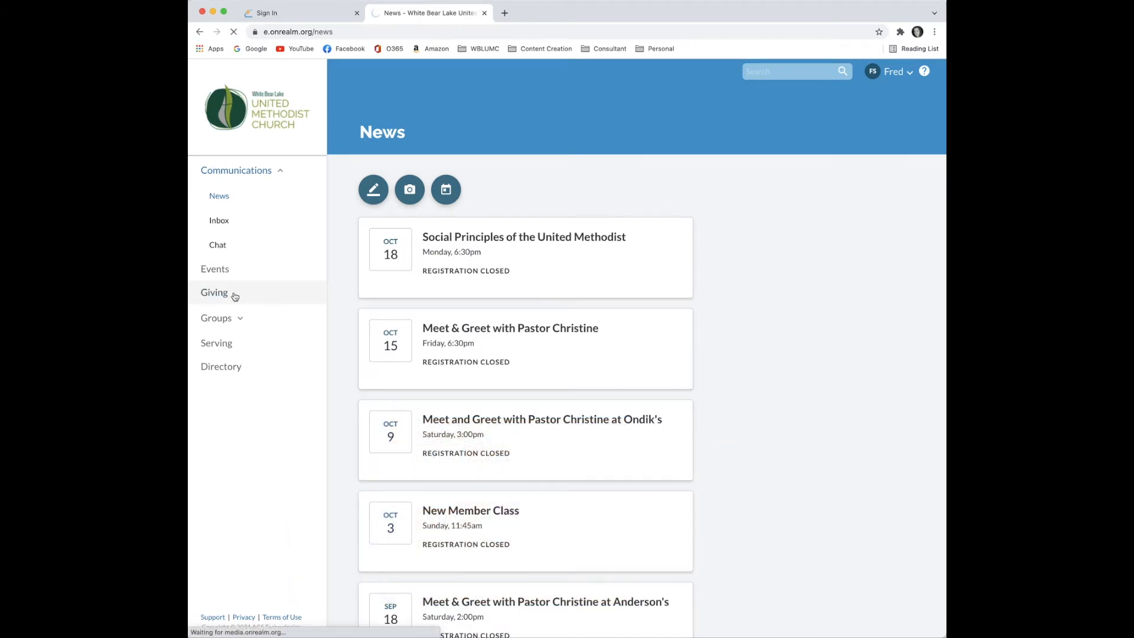
pyautogui.click(213, 292)
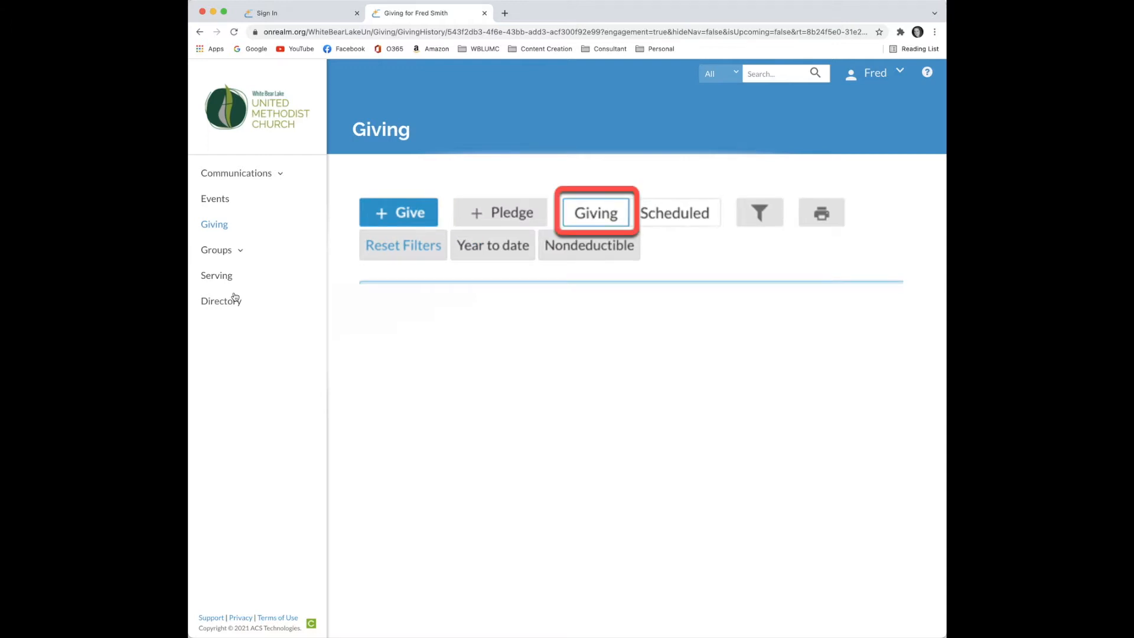
# - Begin a new pledge to the WBLUMC General Fund 2022 campaign
pyautogui.click(676, 213)
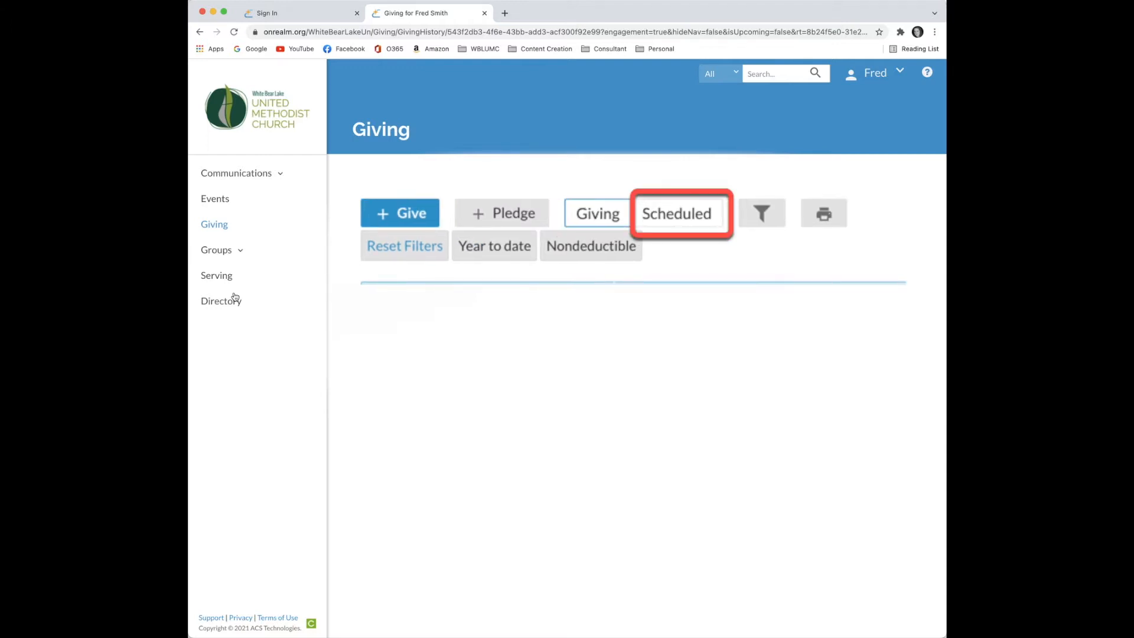
pyautogui.click(677, 213)
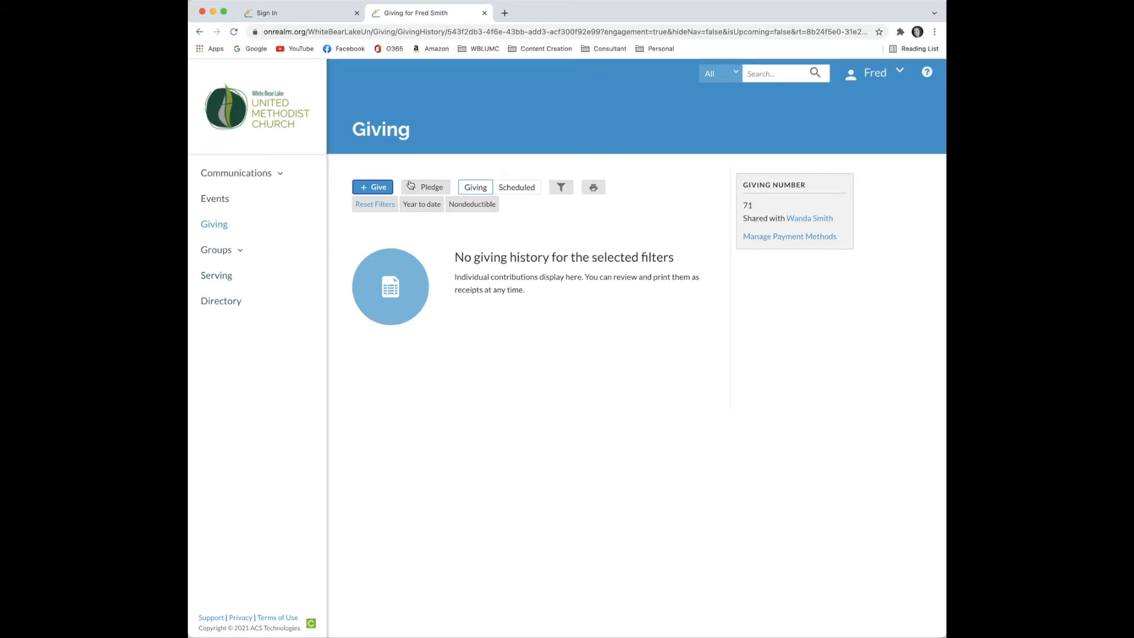
pyautogui.click(432, 186)
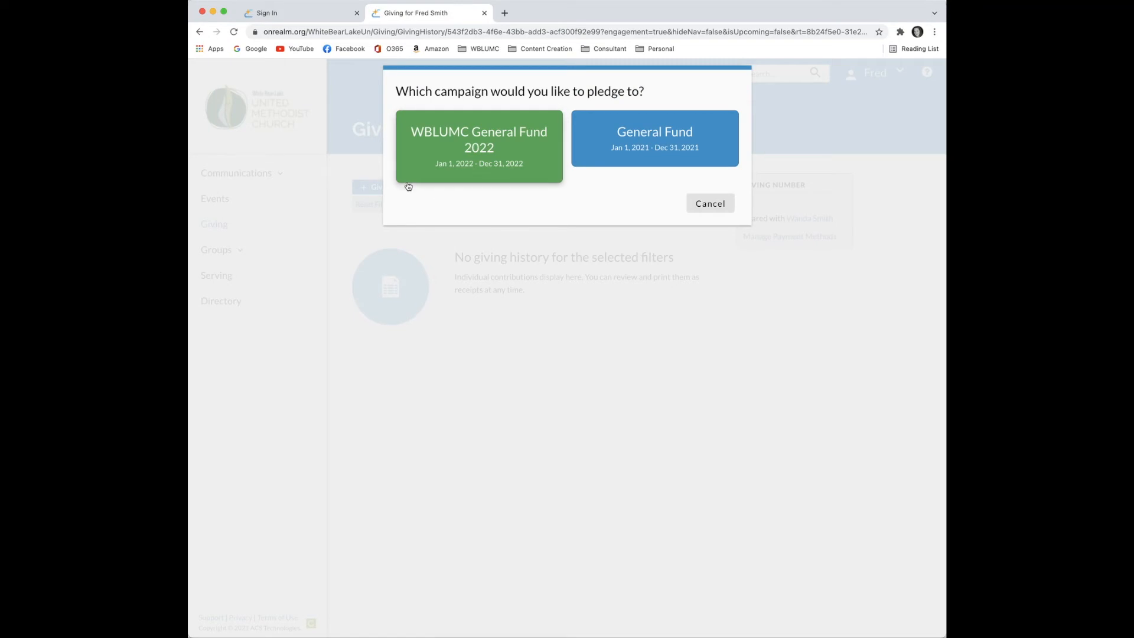
pyautogui.moveTo(433, 162)
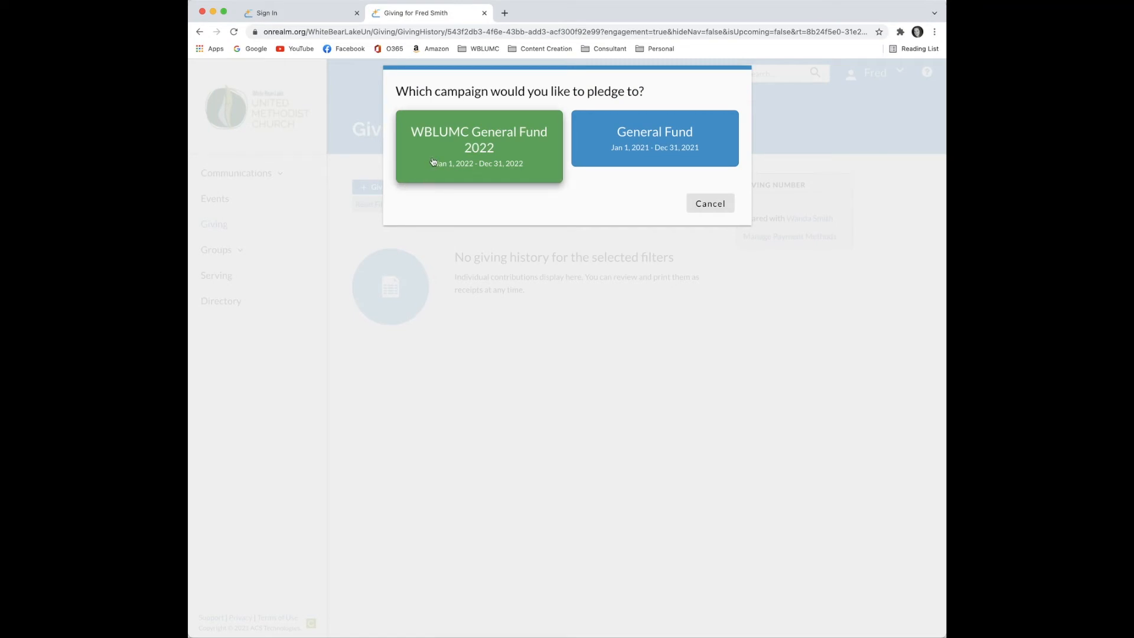
pyautogui.click(479, 139)
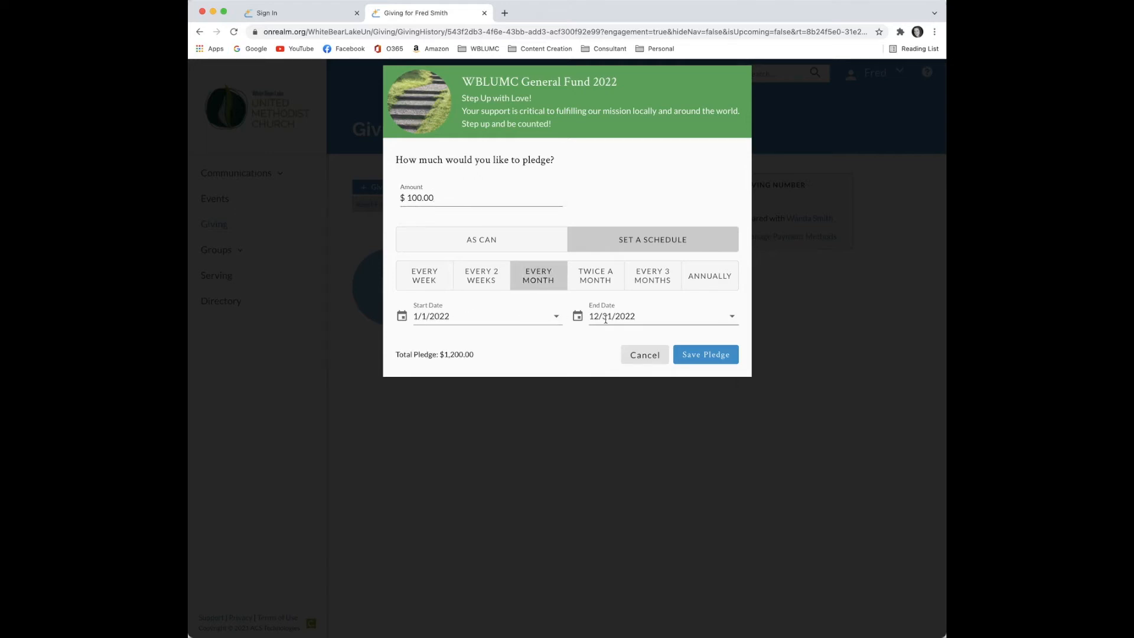
pyautogui.moveTo(677, 346)
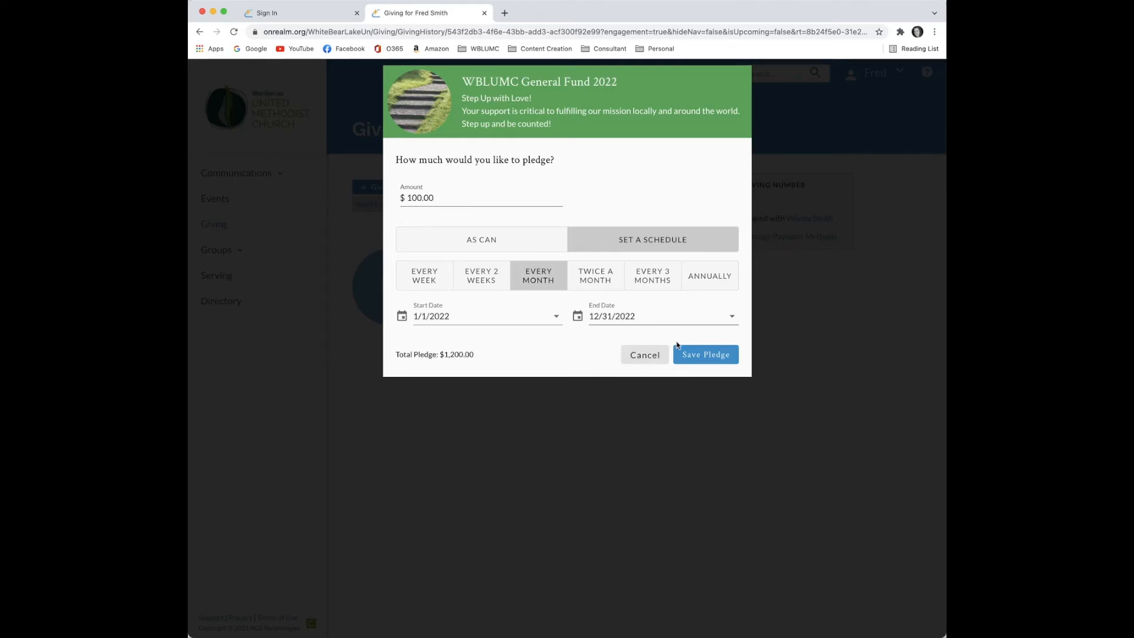
# - Save the $100 monthly General Fund 2022 pledge
pyautogui.click(705, 355)
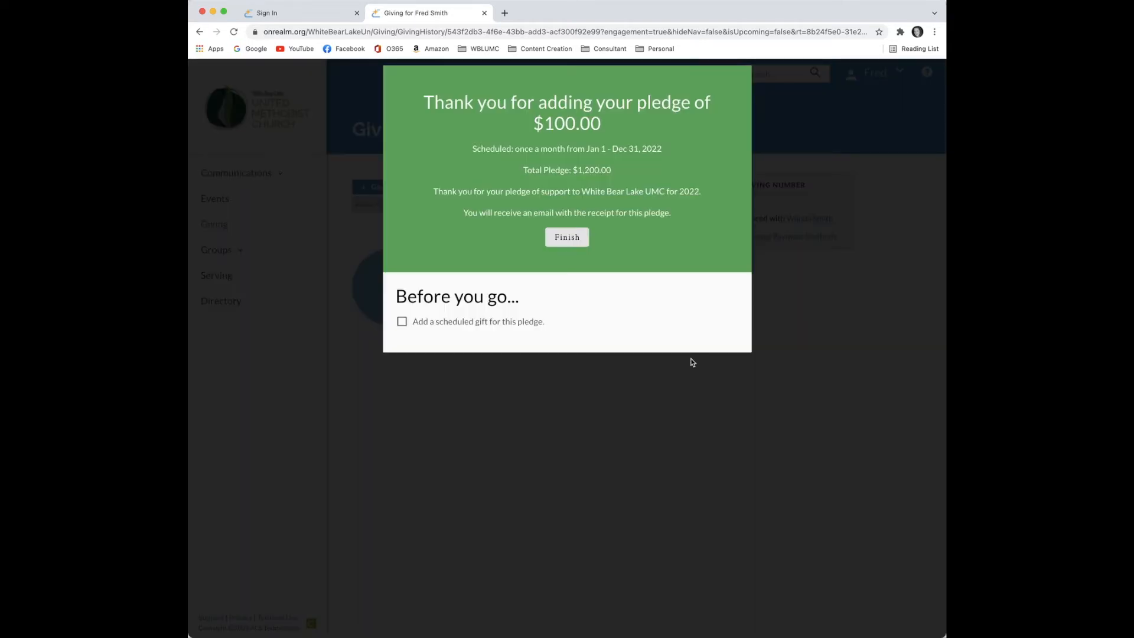
pyautogui.moveTo(616, 286)
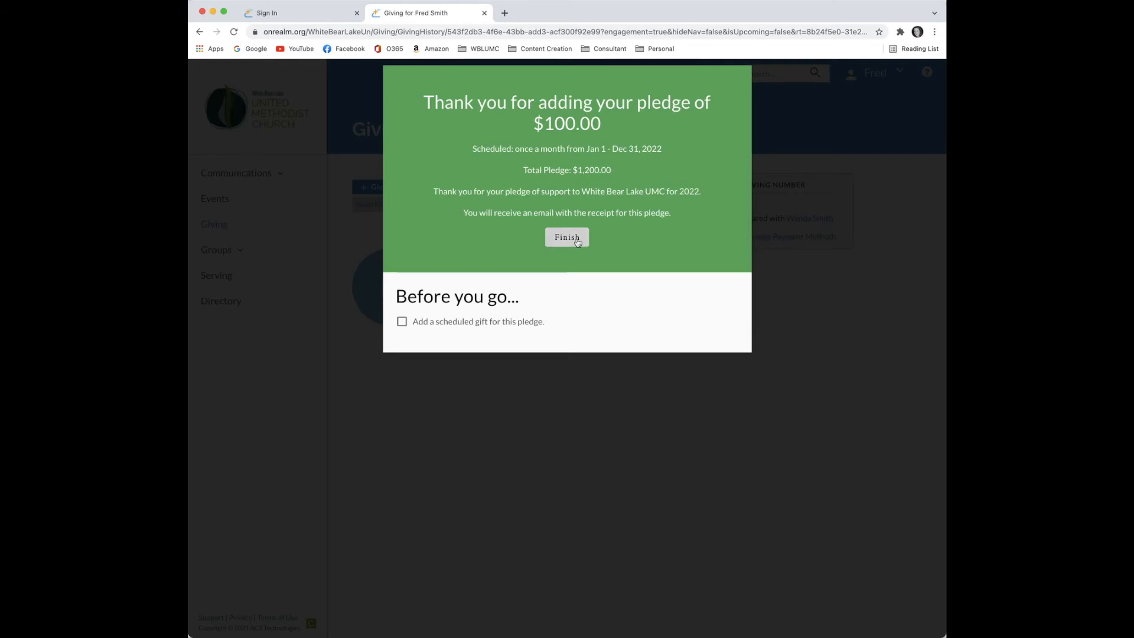
pyautogui.moveTo(460, 313)
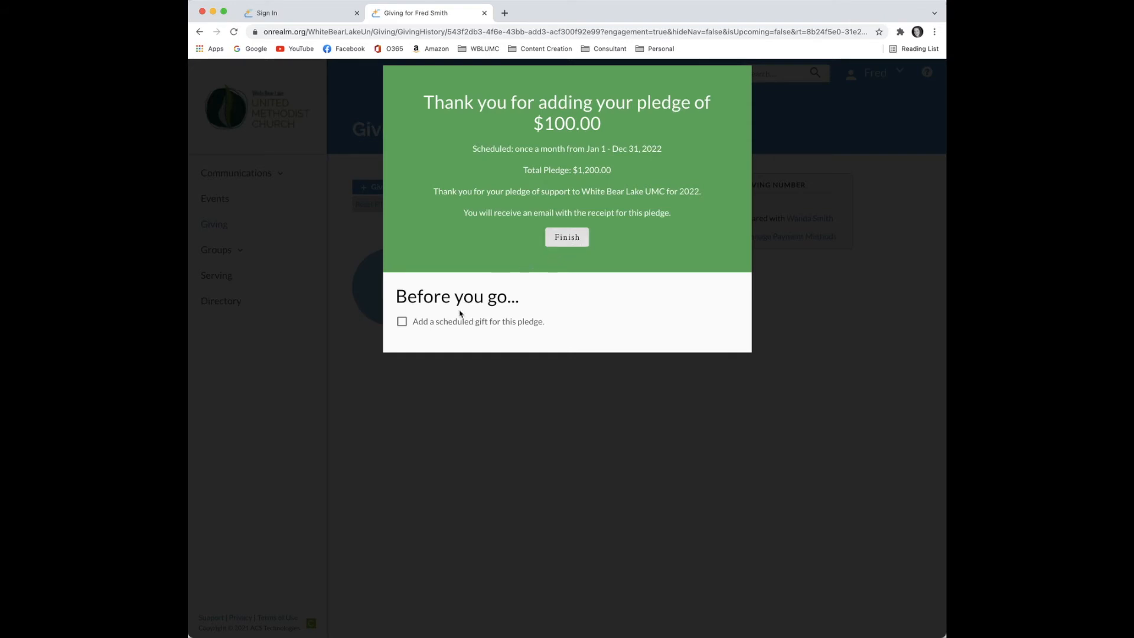
pyautogui.moveTo(444, 337)
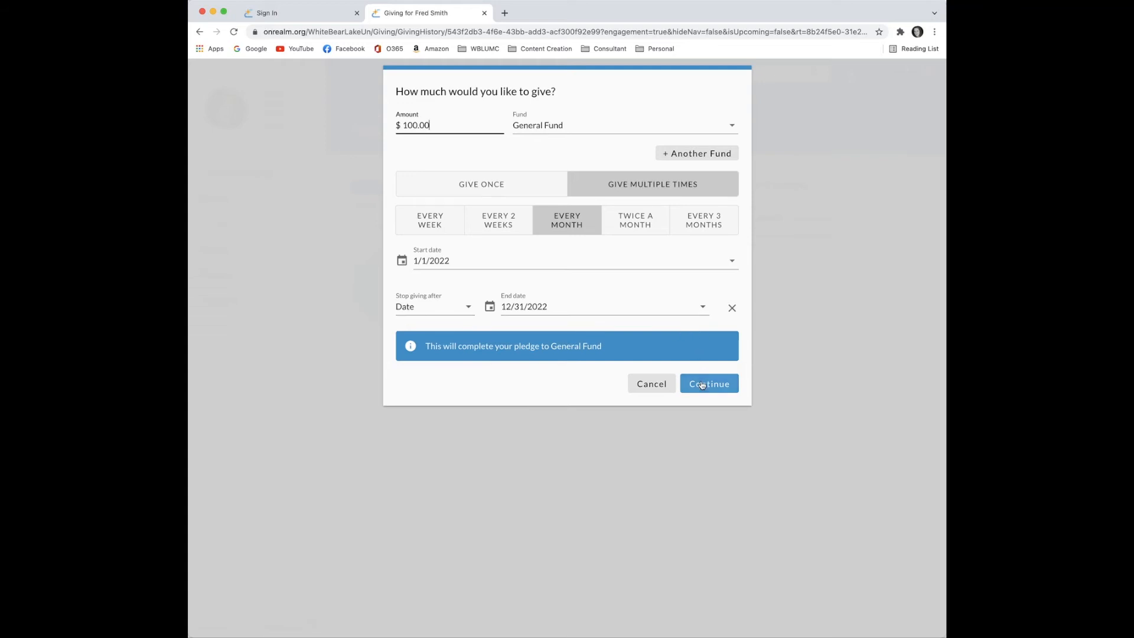
# - Continue to payment for the $100 monthly gift from 1/1/2022 to 12/31/2022
pyautogui.click(708, 383)
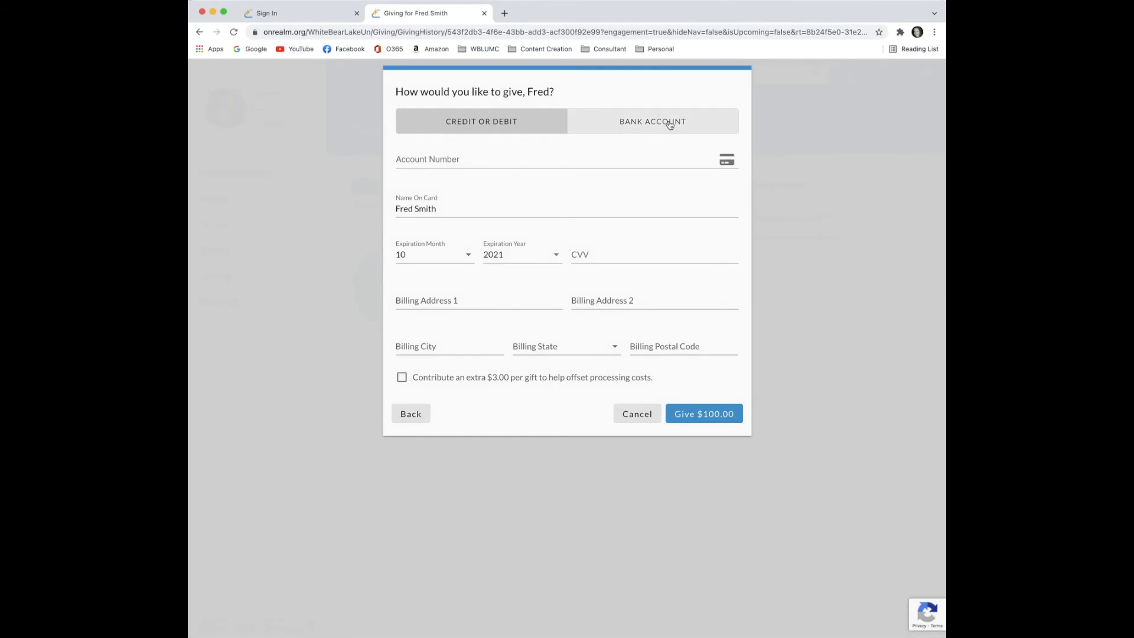
# - Pay by bank account and submit the $100.00 scheduled gift
pyautogui.click(652, 121)
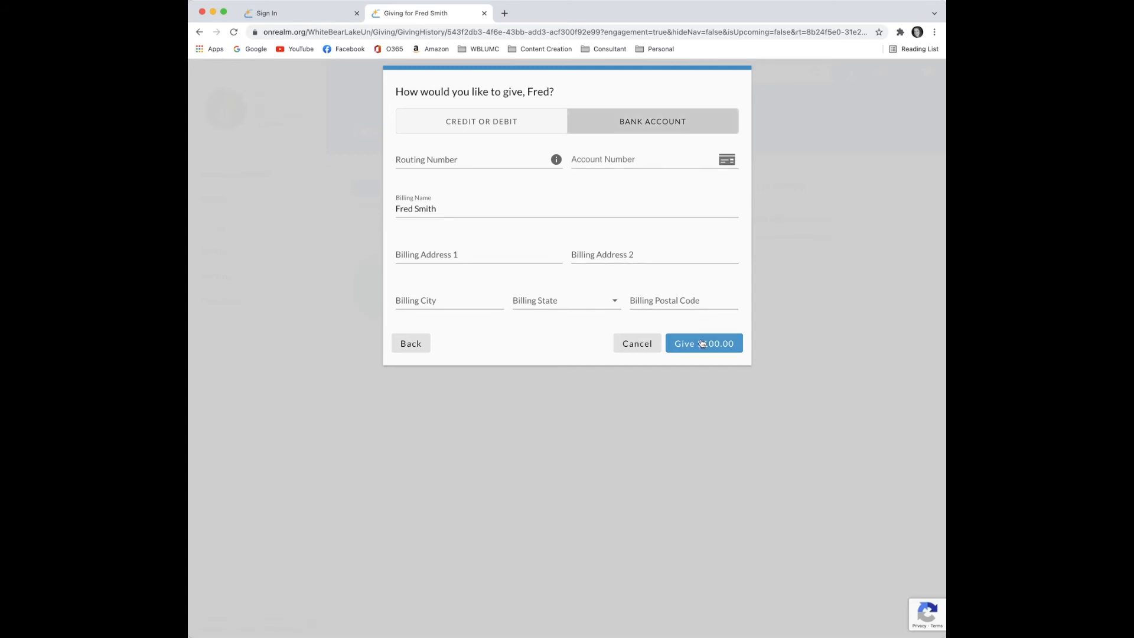
pyautogui.click(703, 343)
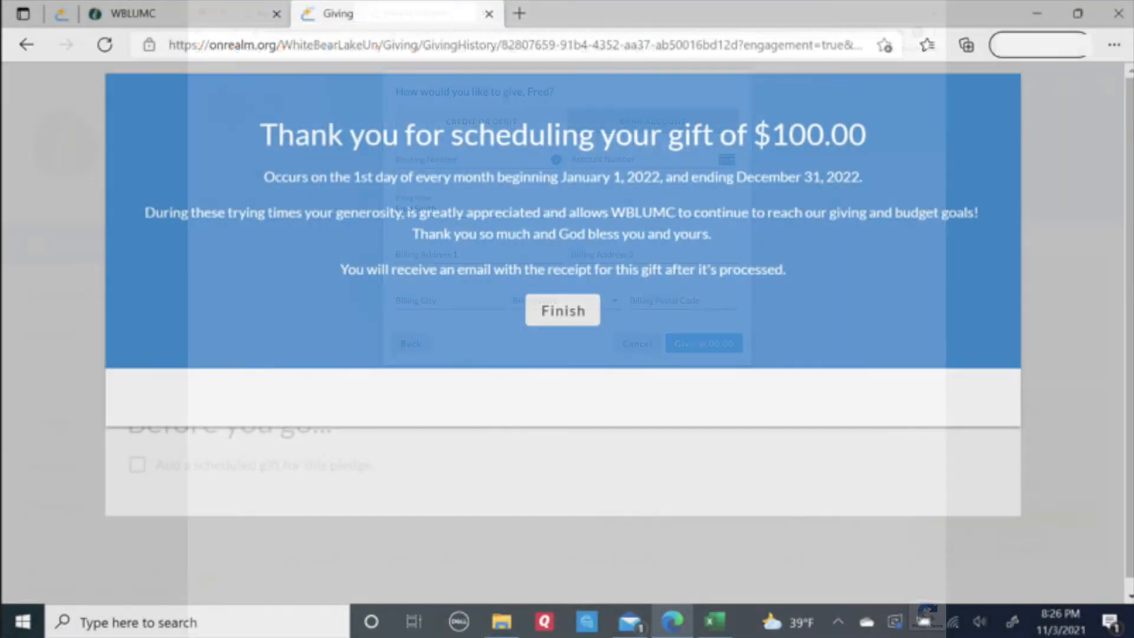